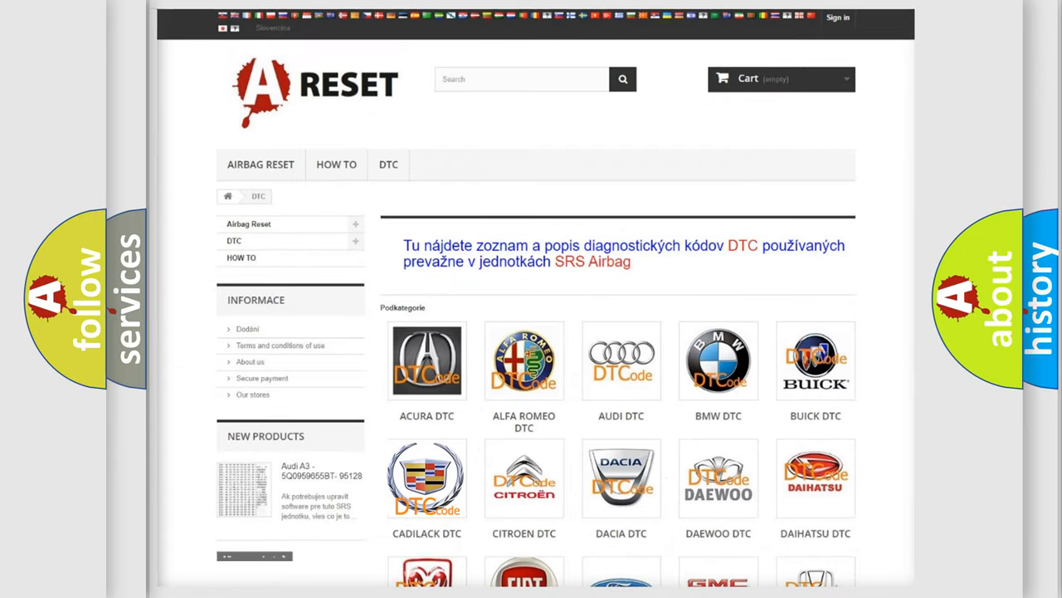
Step: Select the CADILACK DTC brand tile to show Cadillac's airbag diagnostic trouble codes
left_click(427, 478)
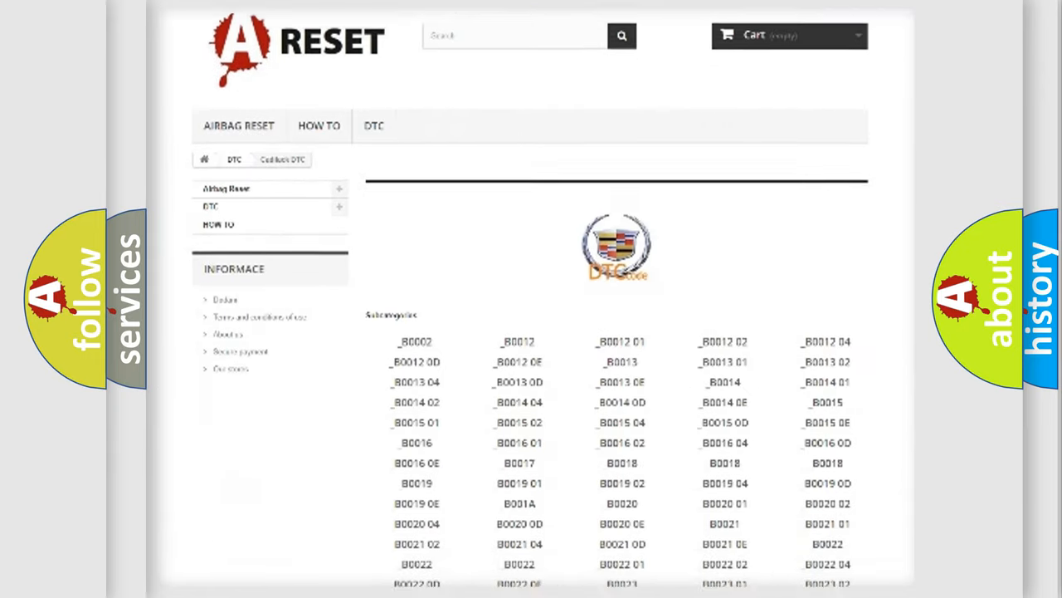